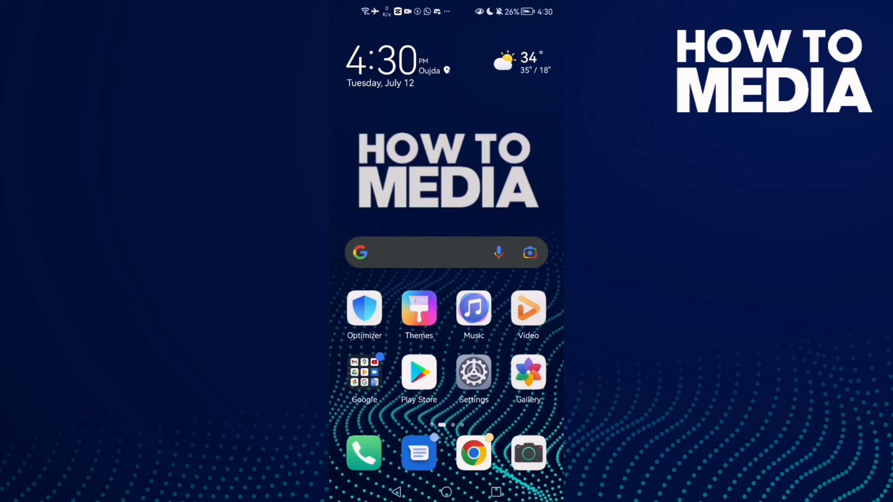
# Launch TikTok from the home screen and go to your own profile page.
pyautogui.hscroll(-3)
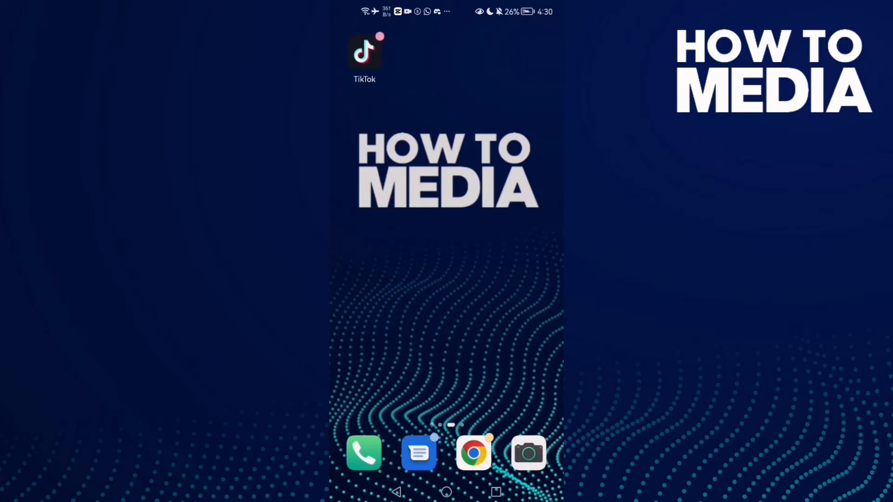
pyautogui.click(363, 51)
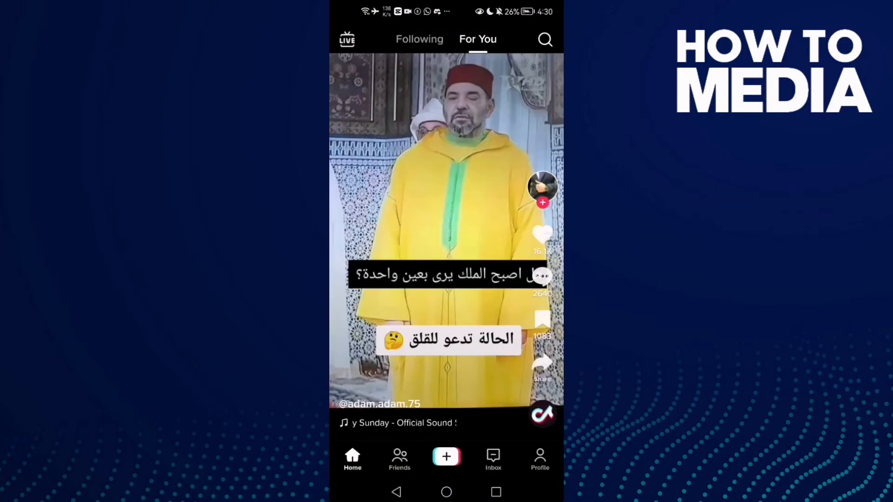
pyautogui.click(540, 459)
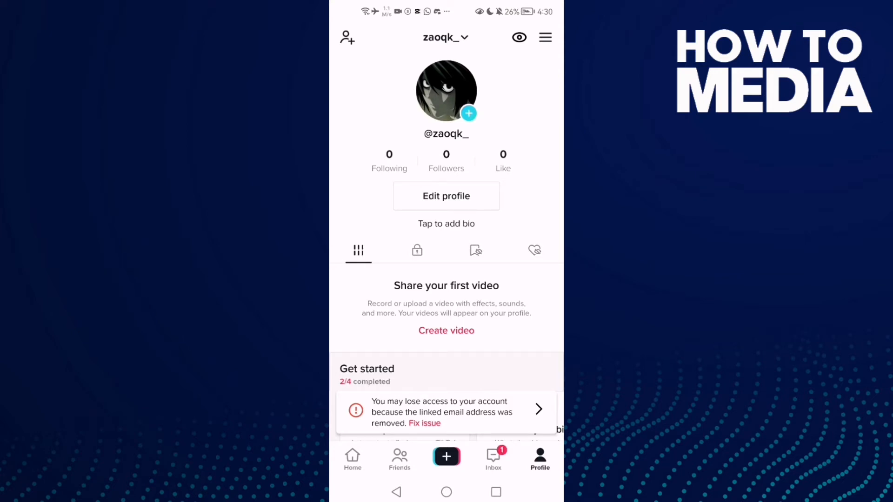
# Open Privacy from Settings and privacy and scroll down to the Safety section.
pyautogui.click(544, 38)
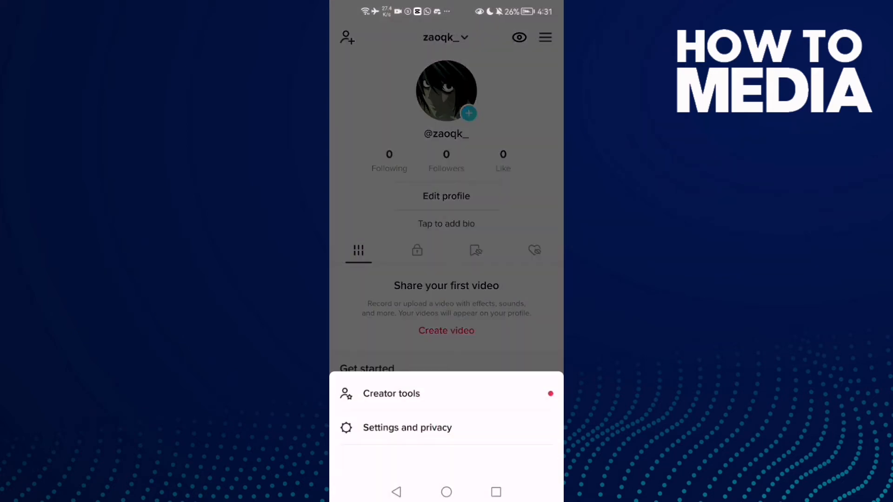
pyautogui.click(408, 428)
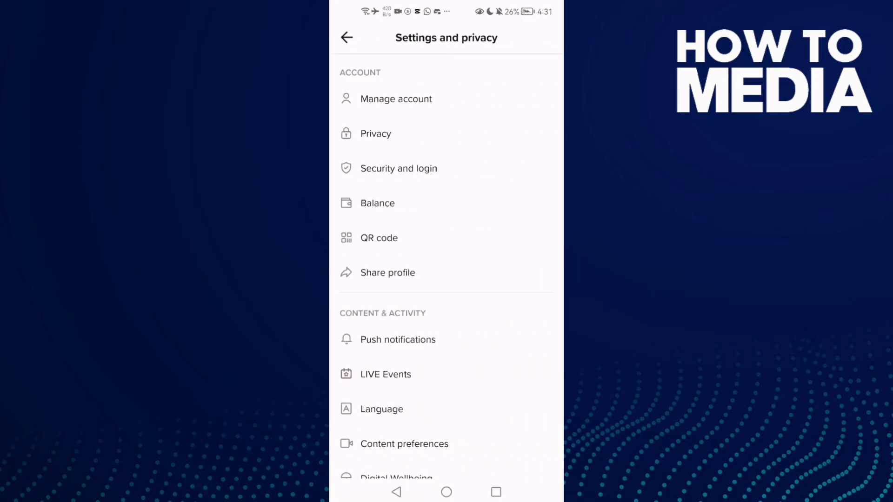
pyautogui.click(376, 134)
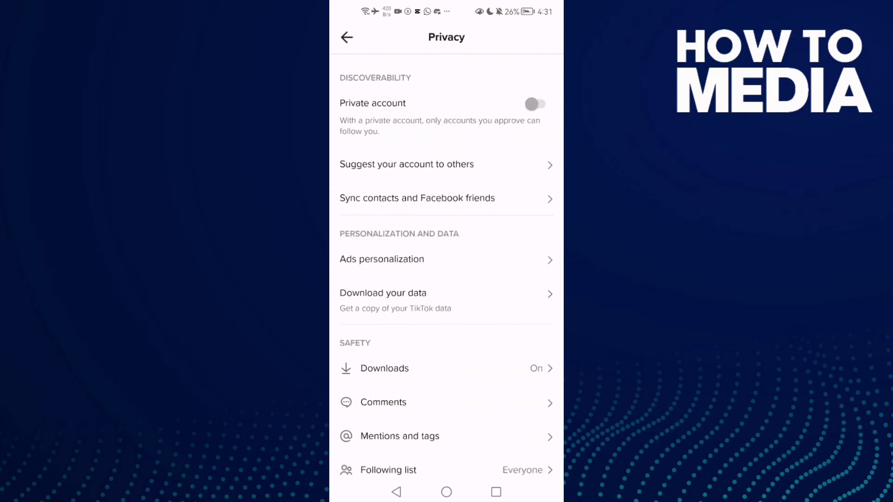
pyautogui.scroll(-3)
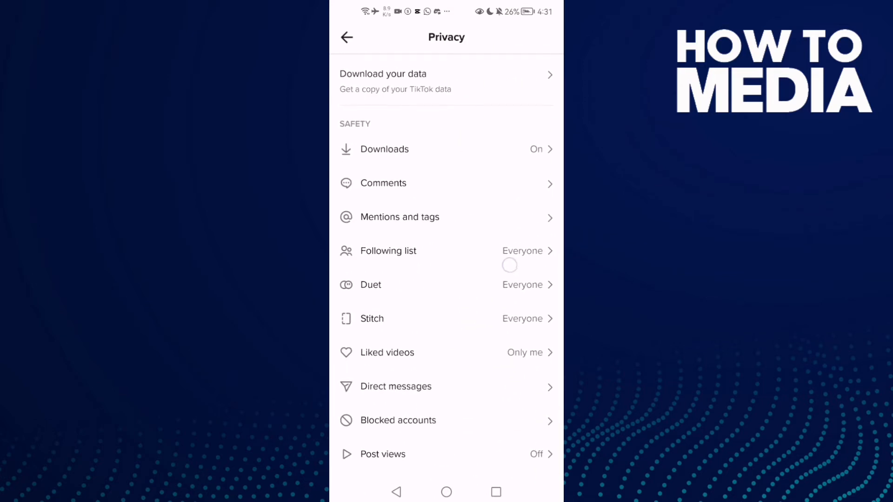
pyautogui.scroll(-3)
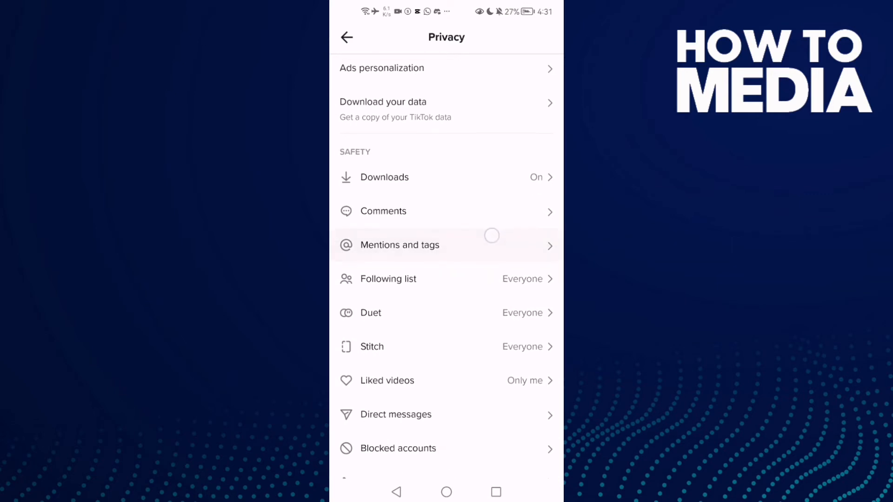
# Set 'Who can mention you' to No one in Mentions and tags, then return to Privacy.
pyautogui.click(399, 246)
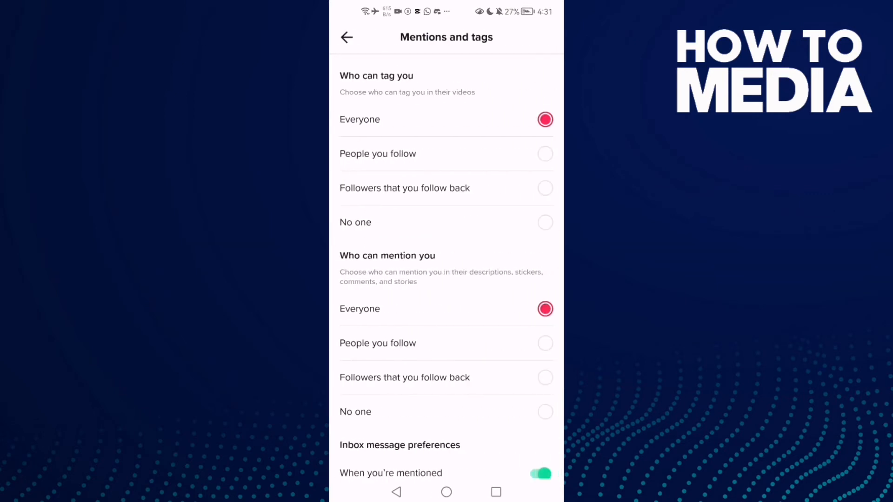
pyautogui.scroll(-3)
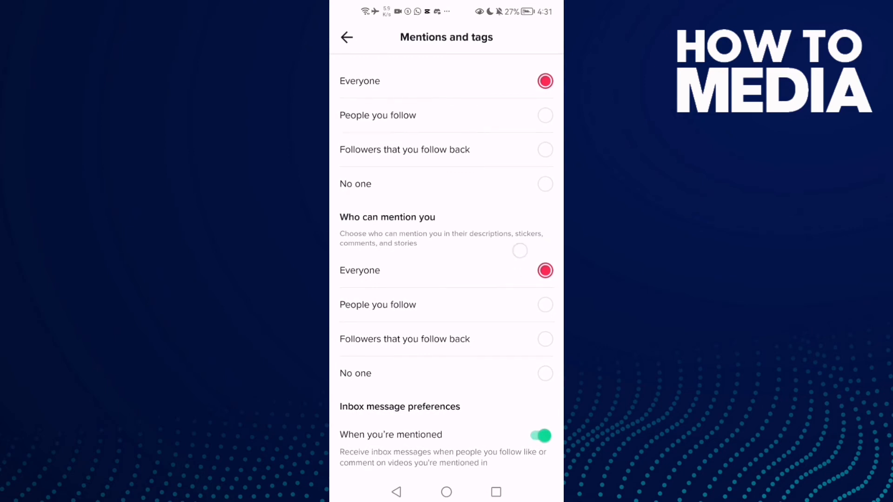
pyautogui.click(446, 373)
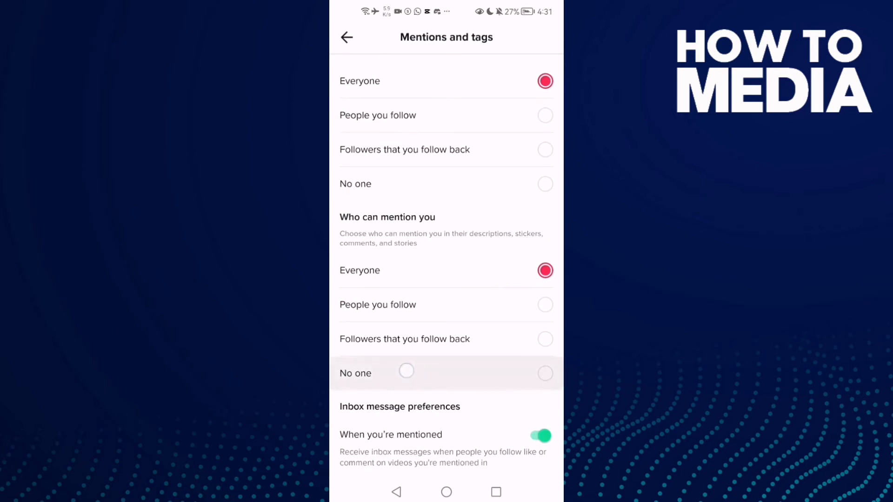
pyautogui.click(544, 373)
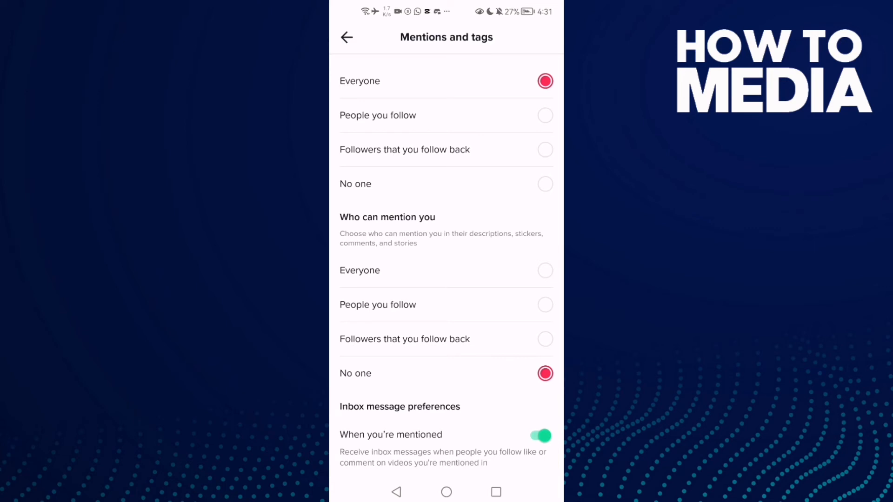
pyautogui.click(347, 37)
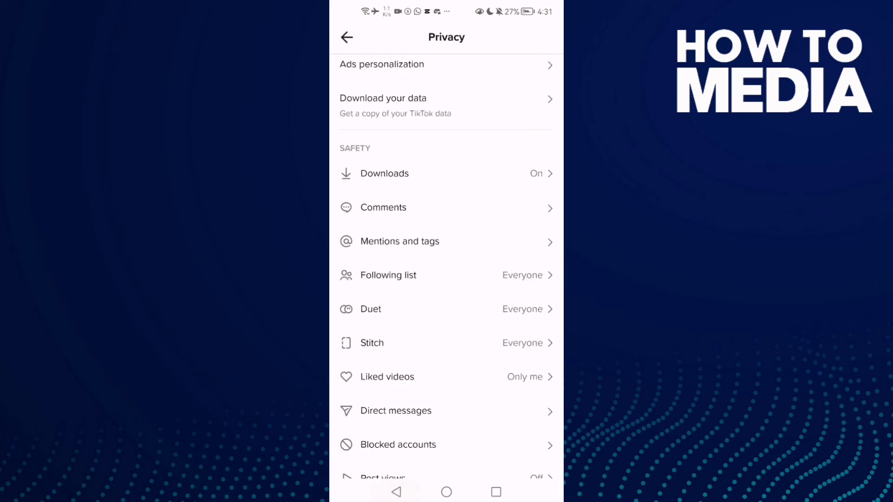